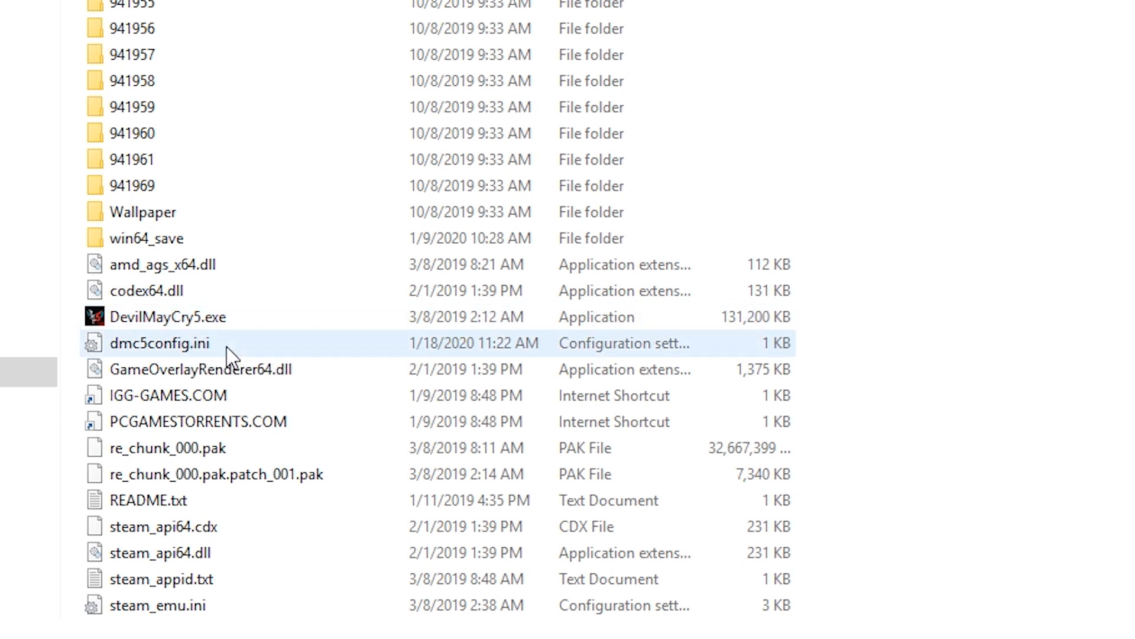
Step: Open dmc5config.ini from the Devil May Cry 5 folder in Notepad using Open with
left_click(159, 343)
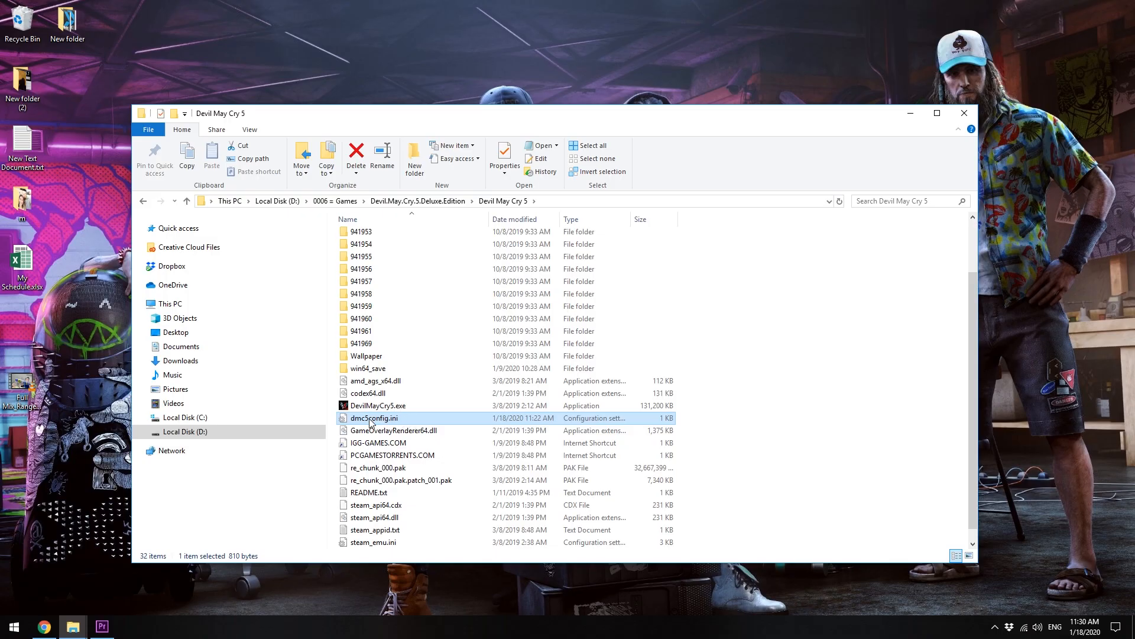
right_click(373, 418)
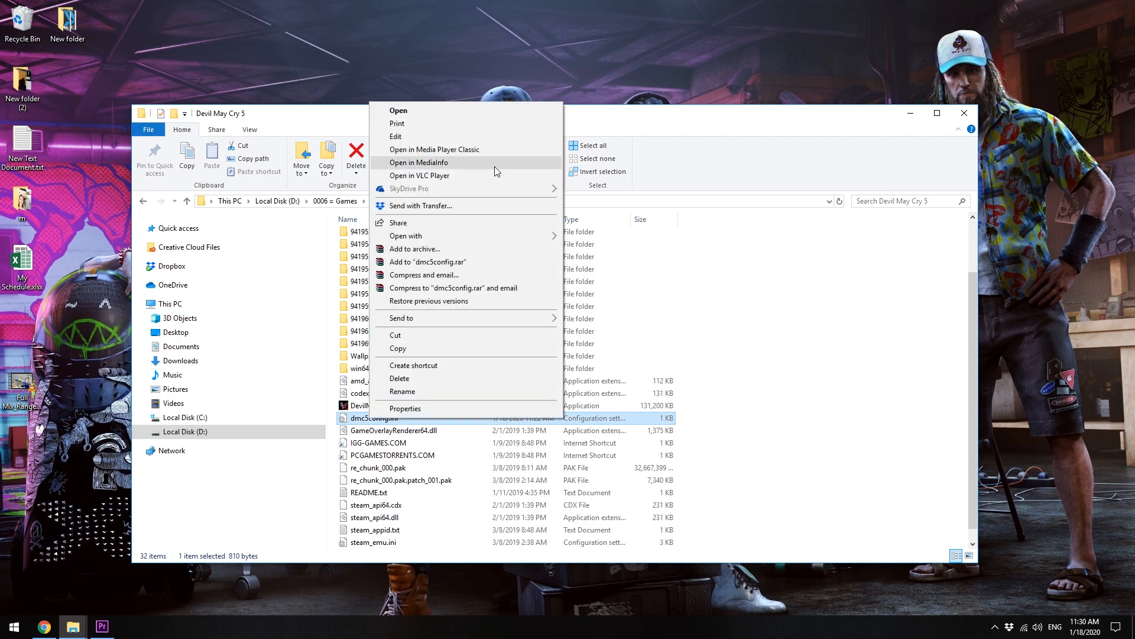
left_click(406, 236)
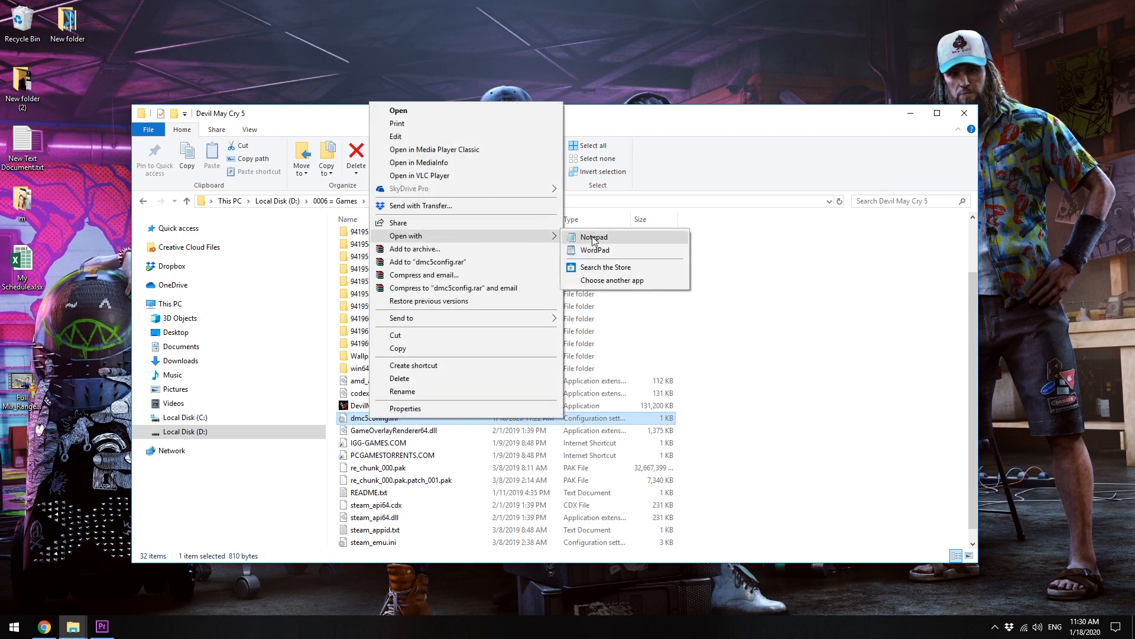
left_click(593, 237)
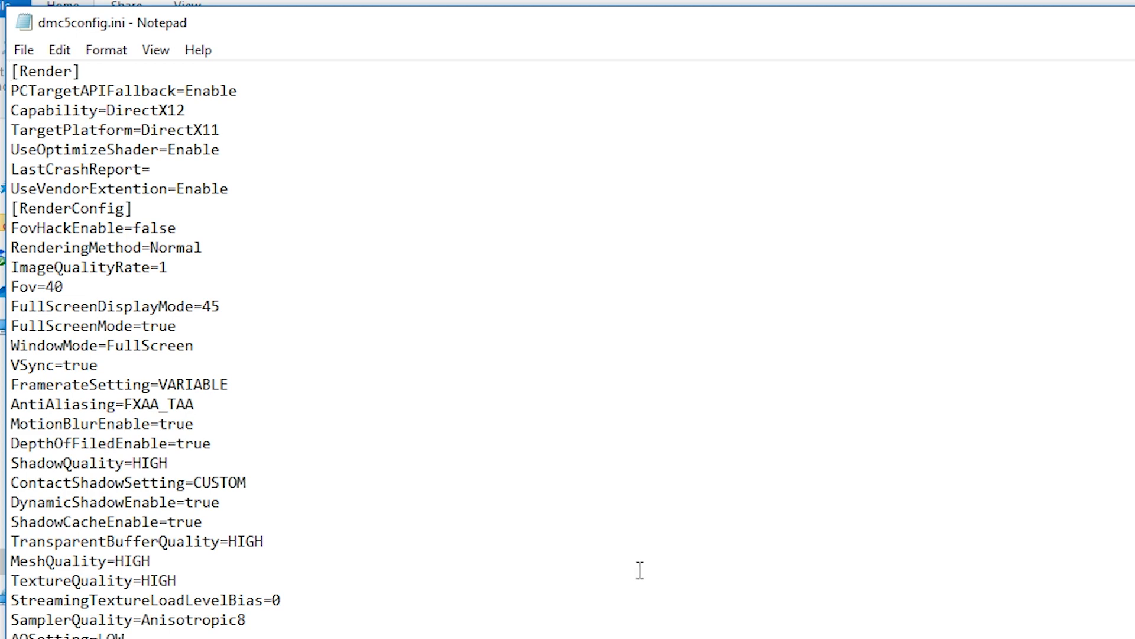
mouse_move(419, 437)
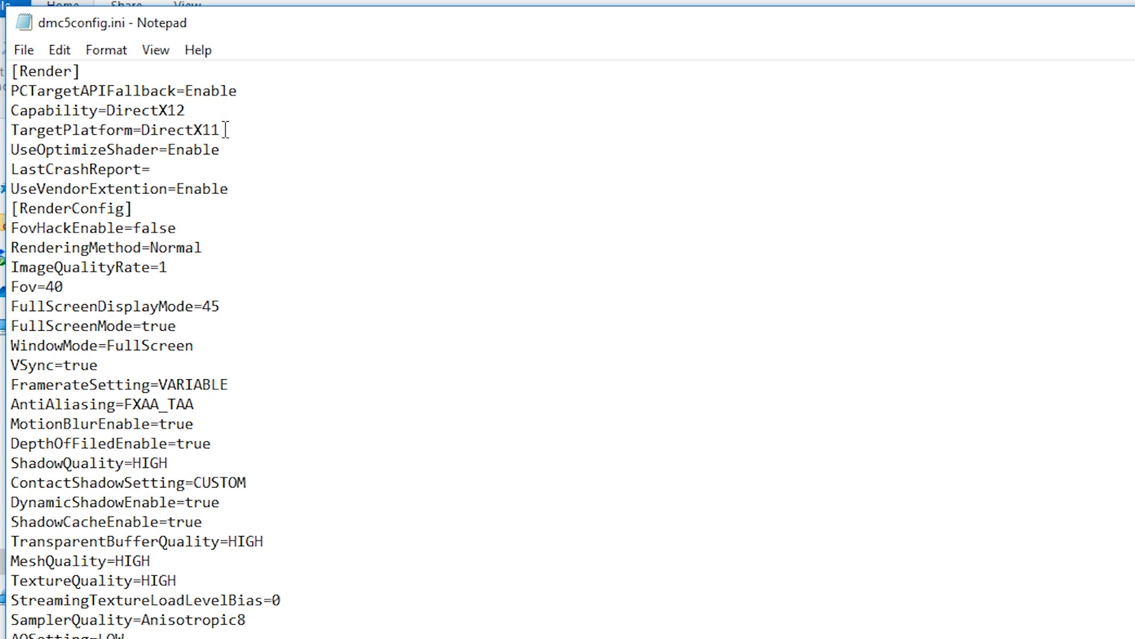
Step: Correct the TargetPlatform line to DirectX11, close Notepad, and select DevilMayCry5.exe
key("Backspace")
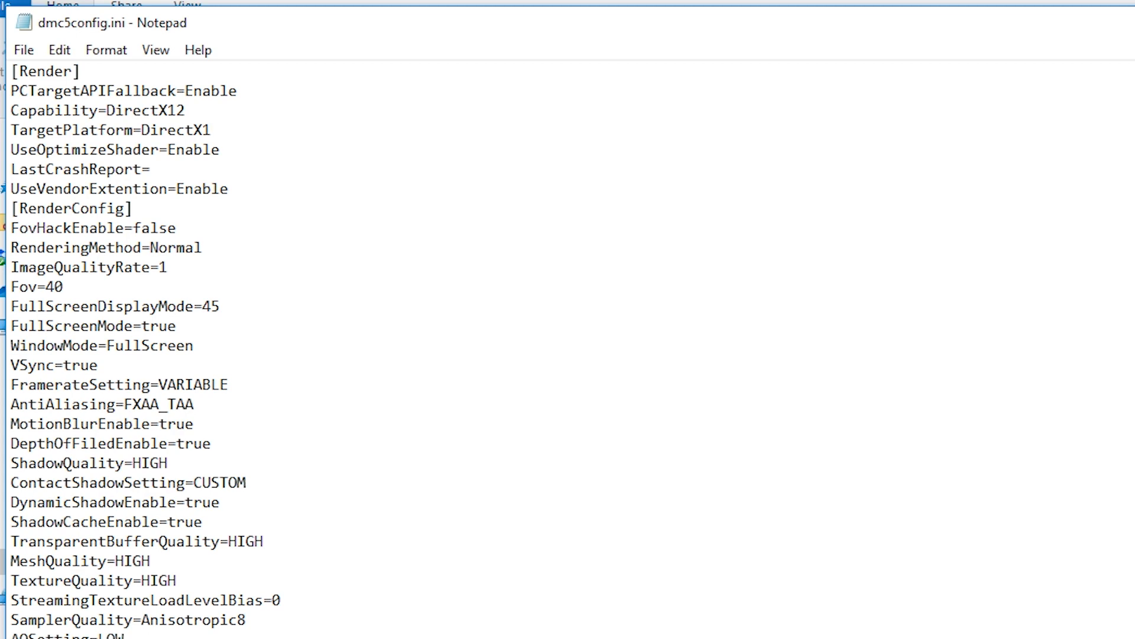
type("1")
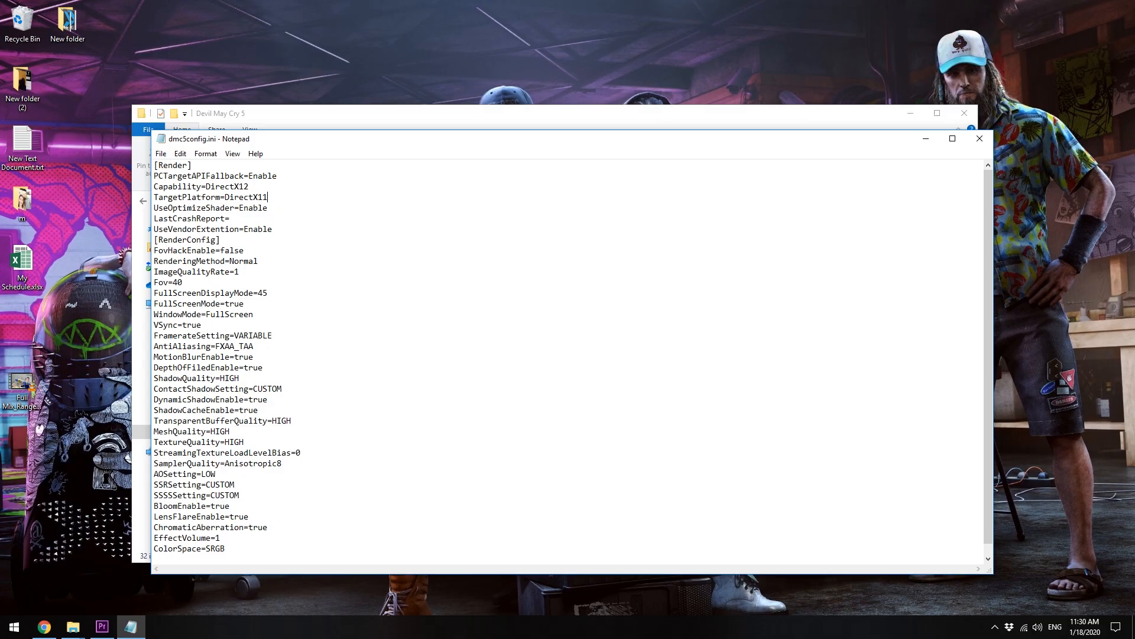
left_click(160, 152)
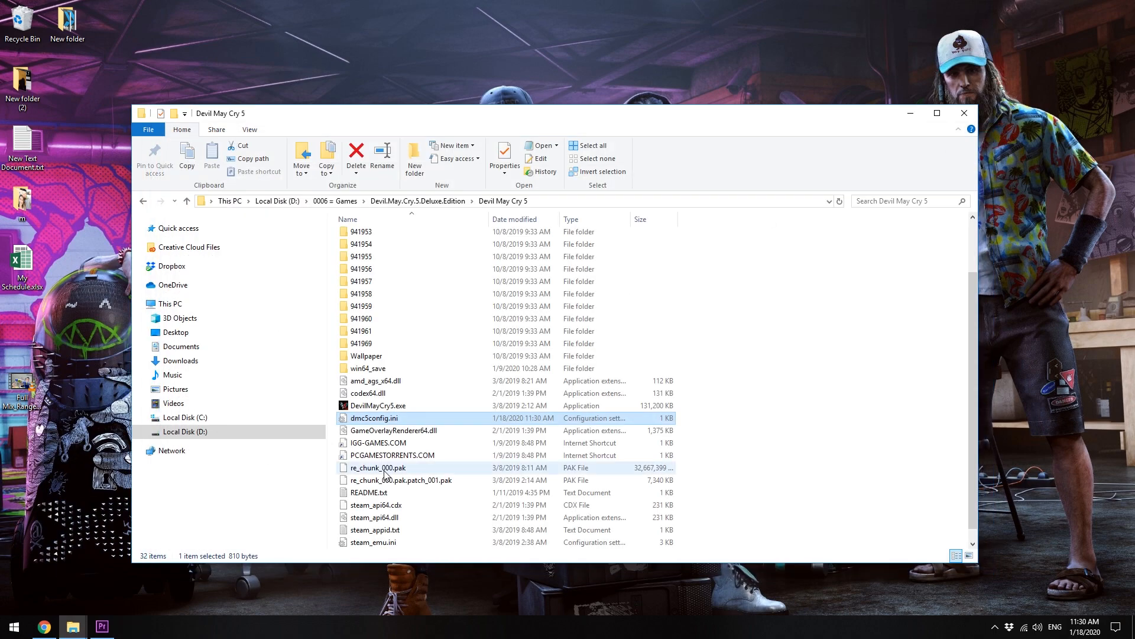
left_click(377, 404)
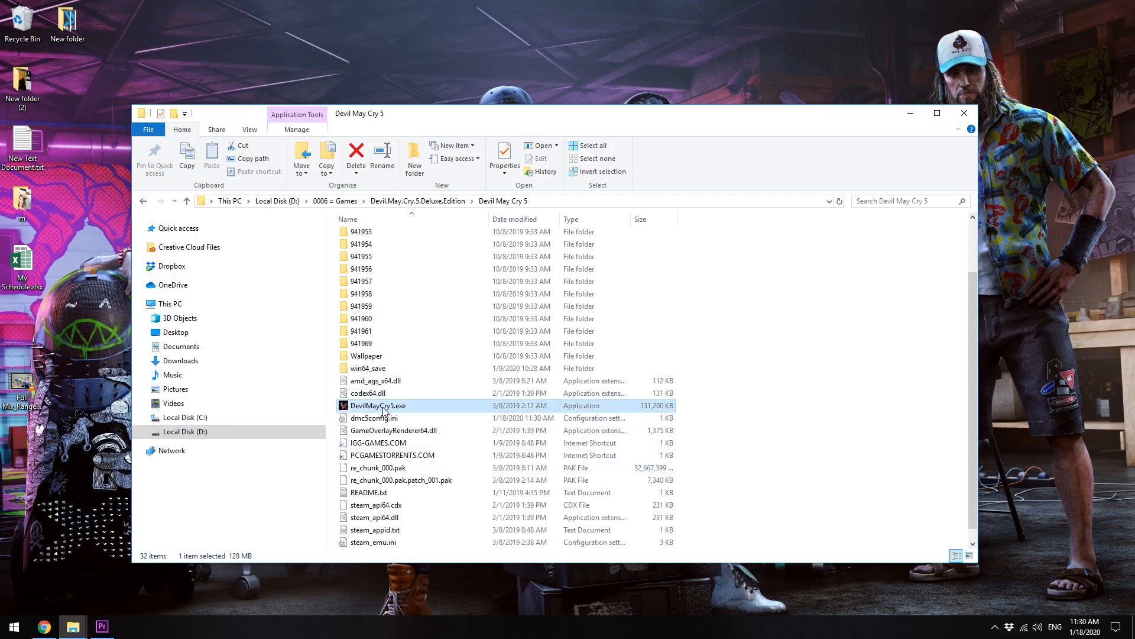
Step: Launch DevilMayCry5.exe so the game starts at the Capcom logo
double_click(376, 404)
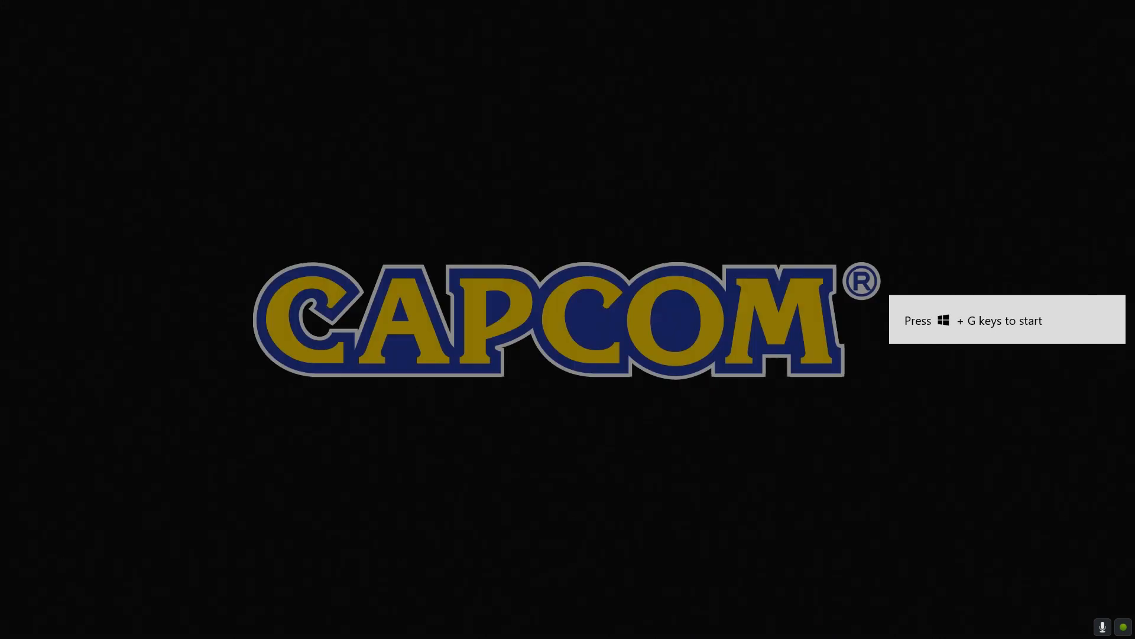